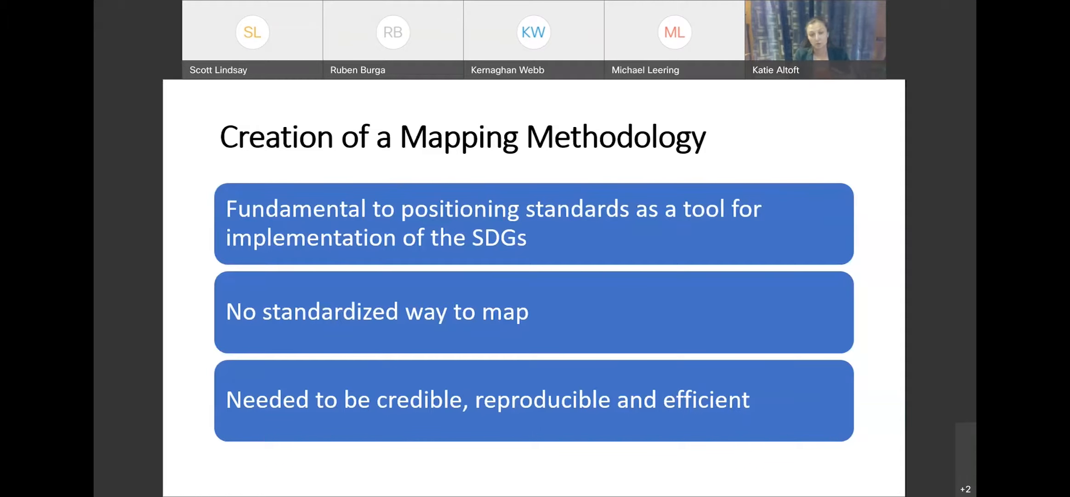
mouse_move(381, 325)
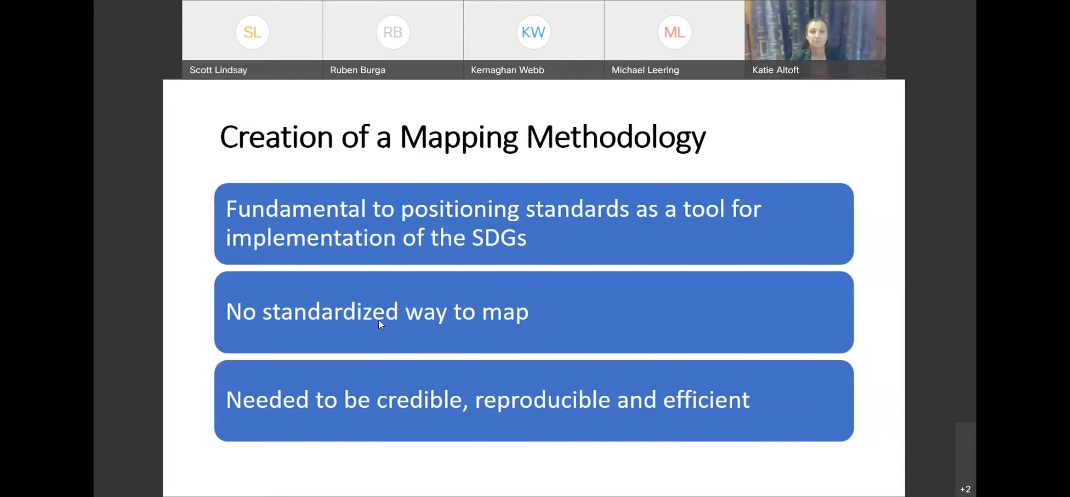
Advance the shared slides to Key Elements, covering match definition and the LinkedSDG Tool.
key("Right")
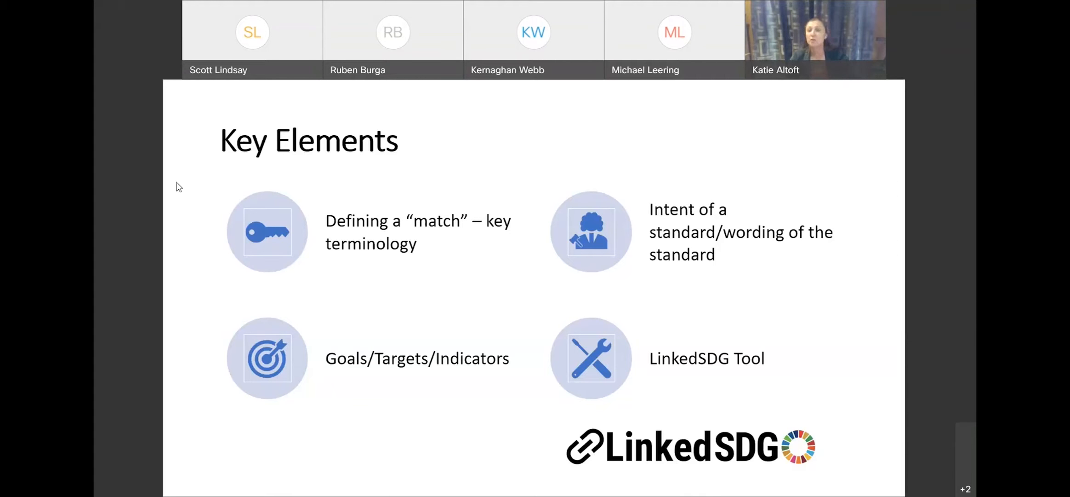
mouse_move(439, 311)
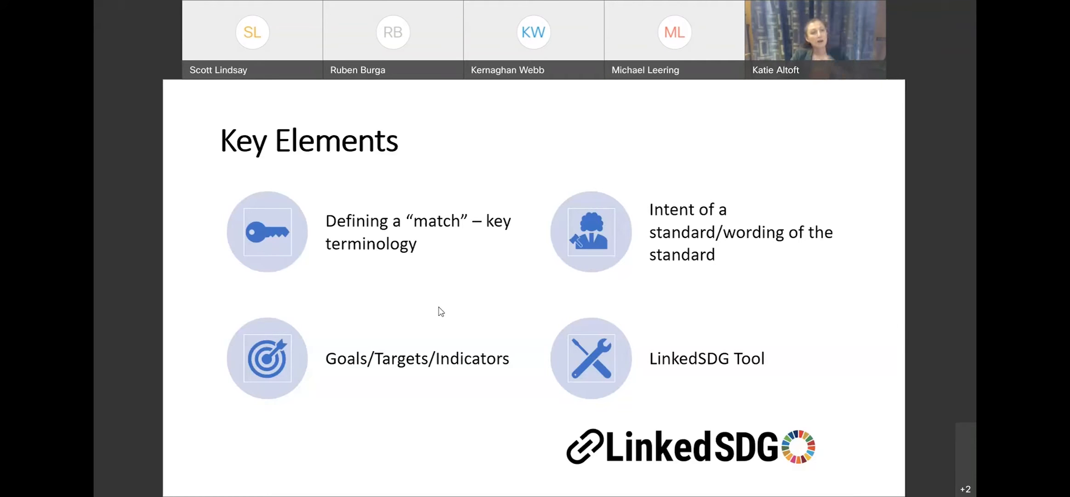
Advance to the CSA Mapping Process(es) flowchart, from selecting a standard to finalizing outcomes.
key("right")
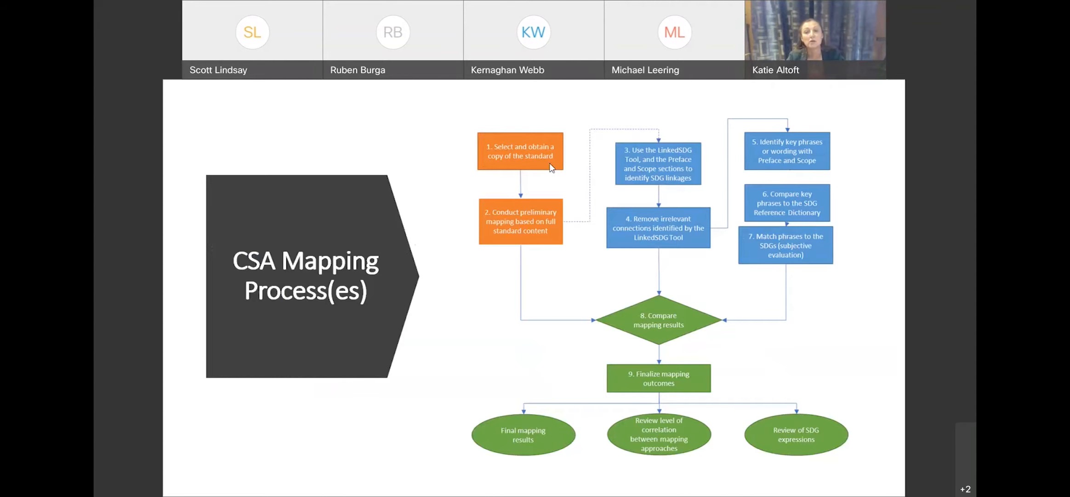
mouse_move(856, 288)
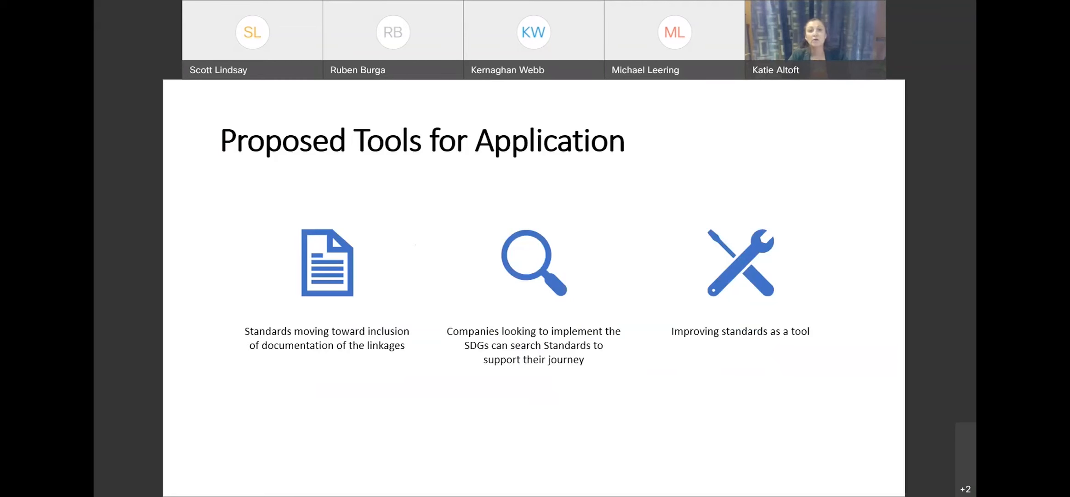
mouse_move(596, 178)
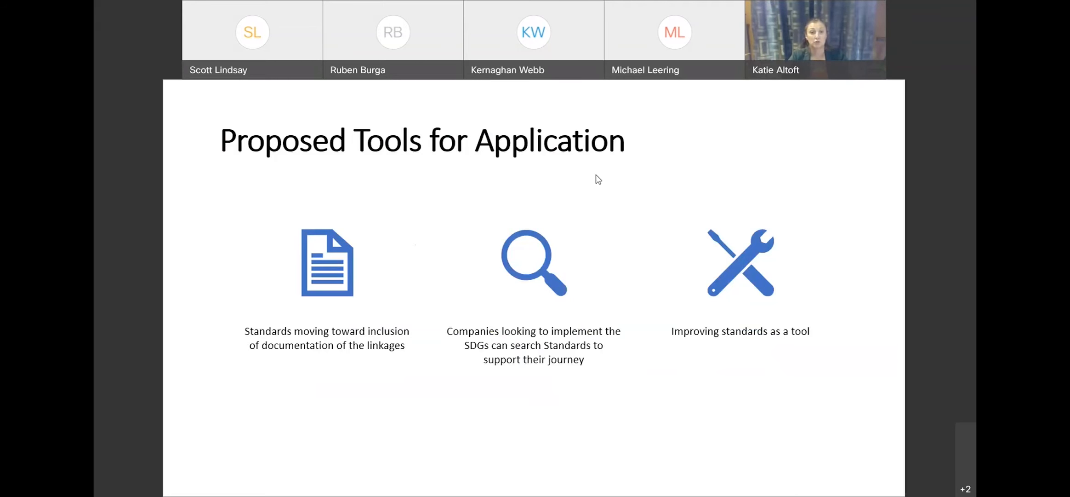
mouse_move(774, 150)
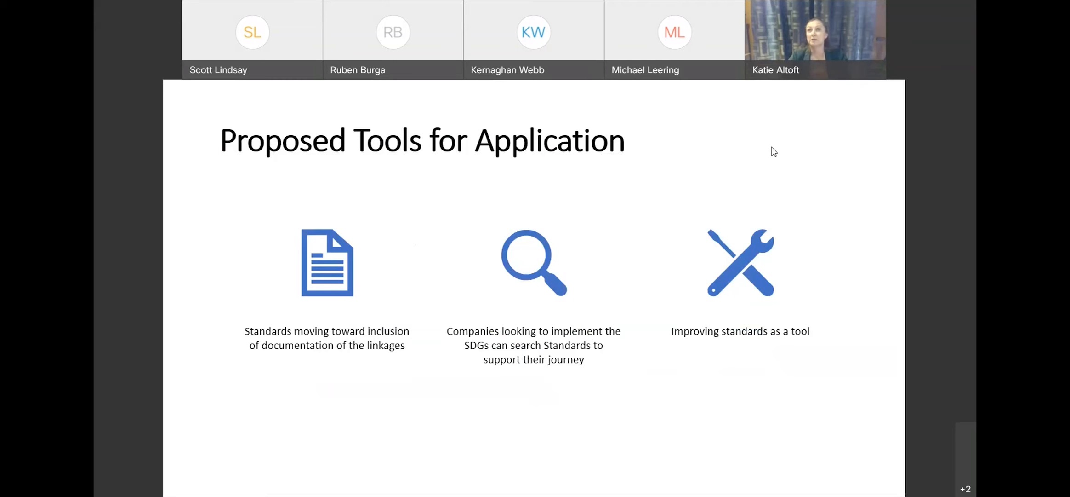
mouse_move(769, 160)
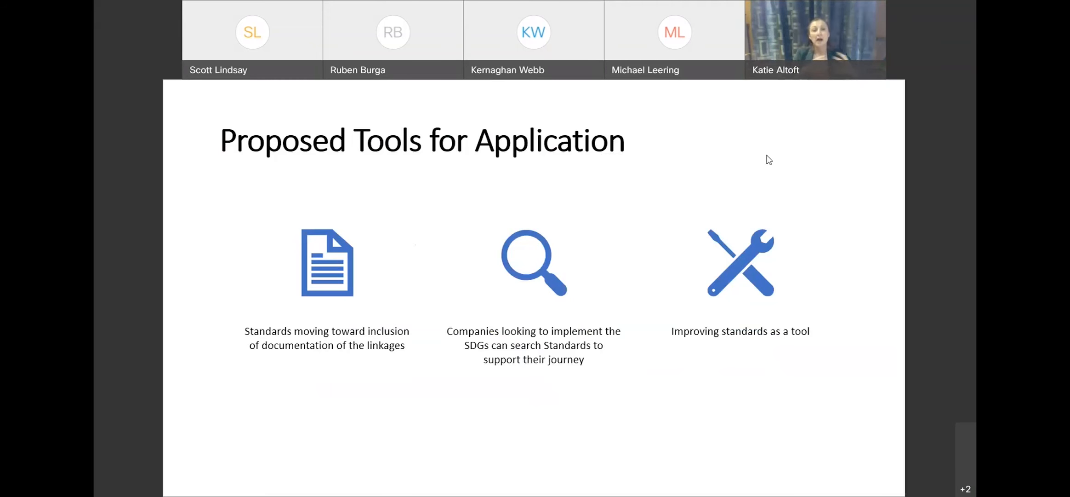